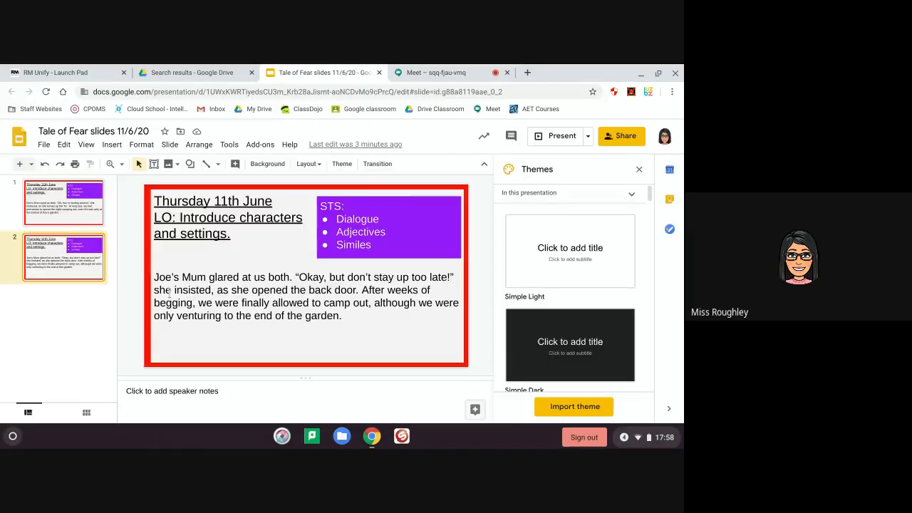
# - Place the cursor at 'she' after Joe's Mum's speech to capitalise it as 'She'
pyautogui.click(299, 292)
pyautogui.write('S')
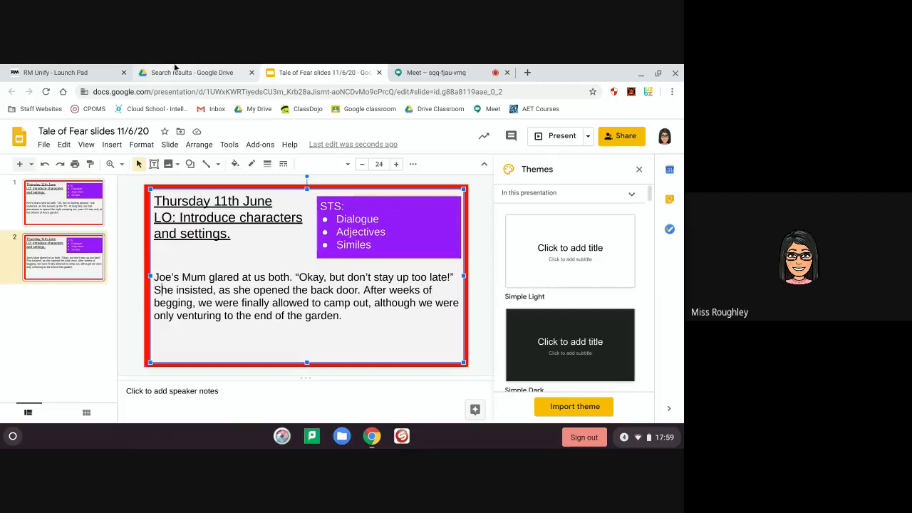
# - Review the Tale of Fear boxing-up planning document in Drive, then return to Slides
pyautogui.click(191, 72)
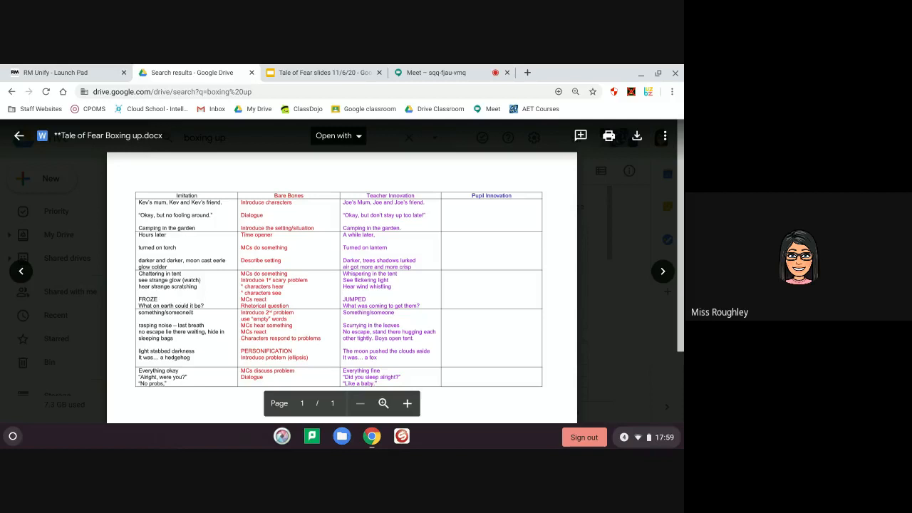
pyautogui.moveTo(339, 64)
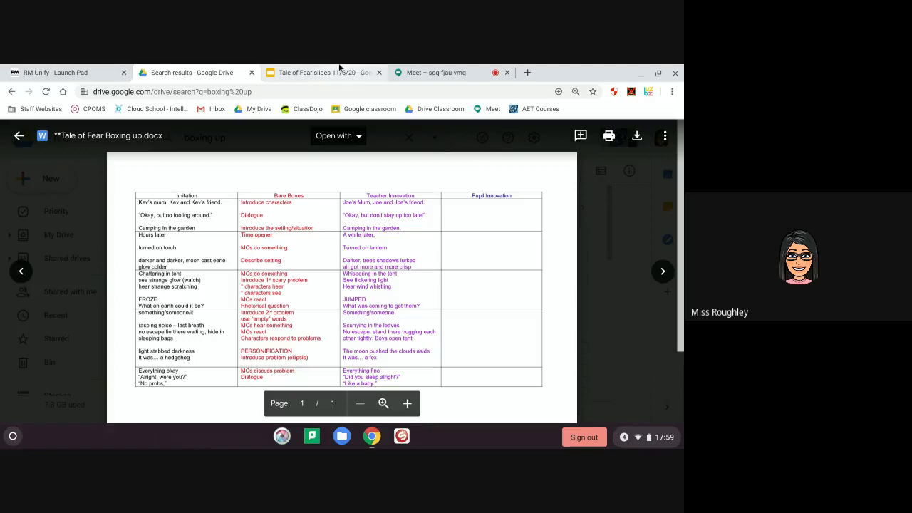
pyautogui.click(321, 72)
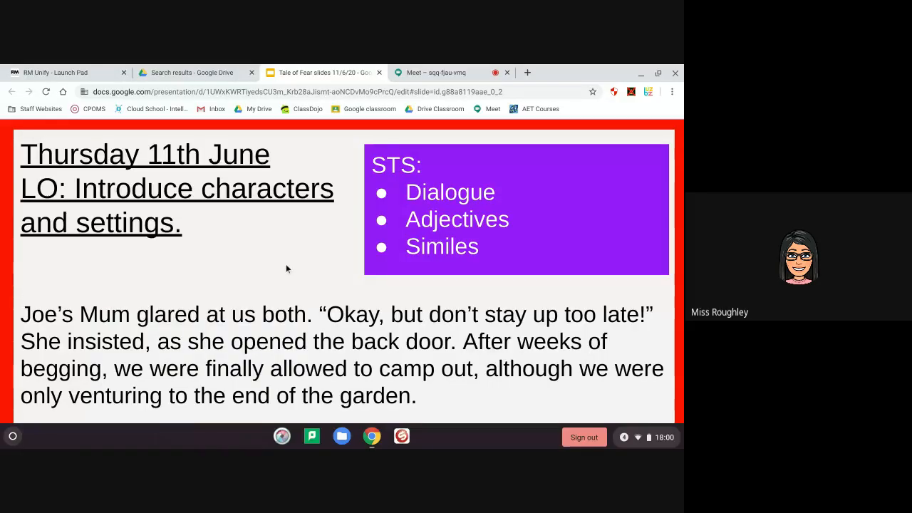
pyautogui.press('Escape')
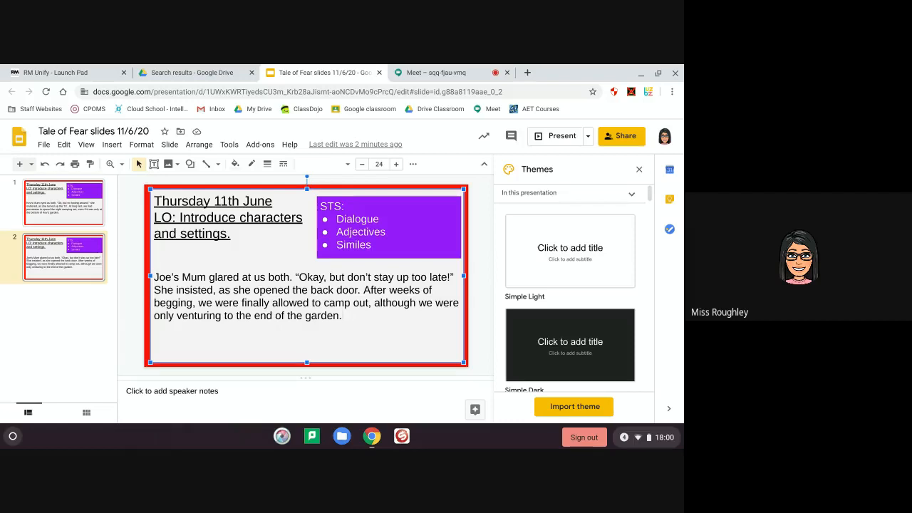
pyautogui.click(342, 316)
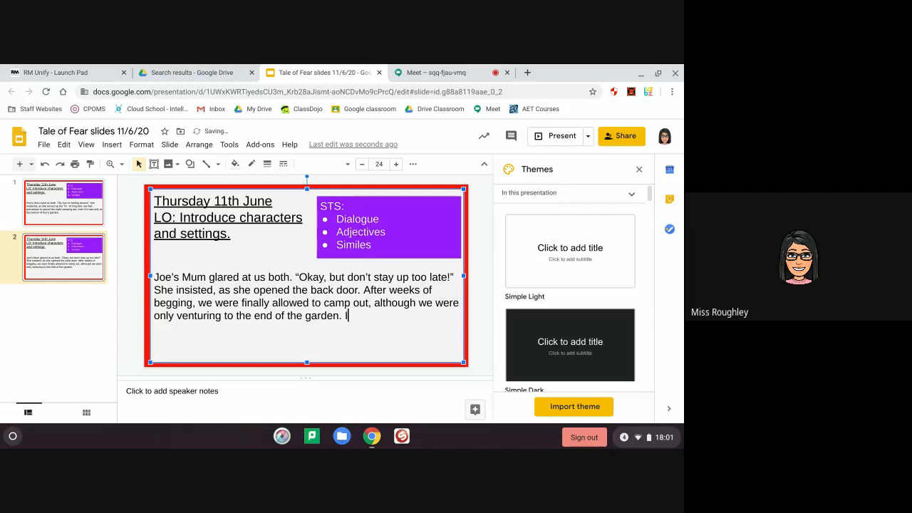
# - Add 'It was still exciting, though.' and 'Trees stood as tall as skyscrapers.' to the paragraph
pyautogui.write('It was still')
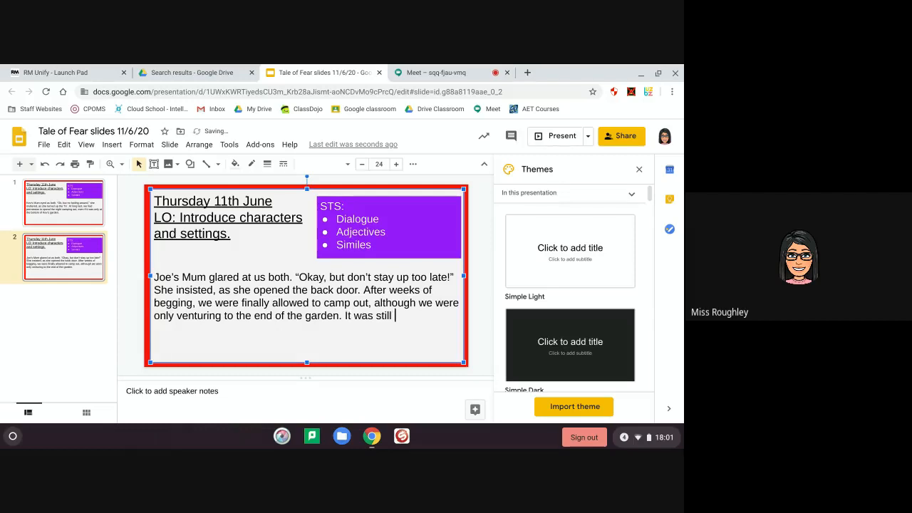
pyautogui.write('exciting, thoug')
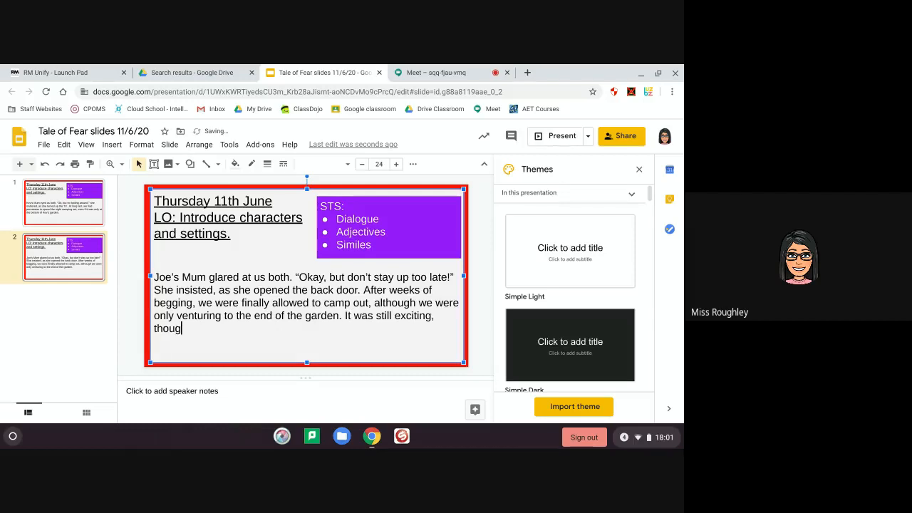
pyautogui.write('h.')
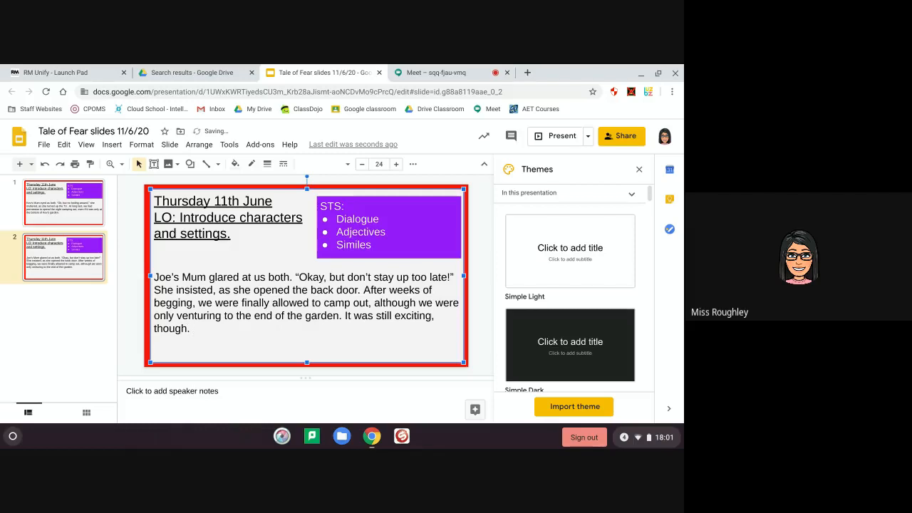
pyautogui.write("Joe's gar")
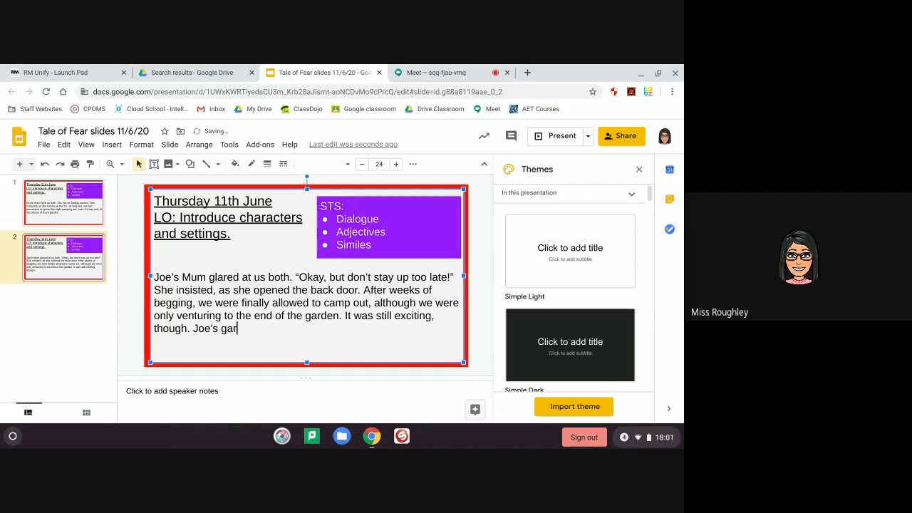
pyautogui.write('den was more like a forest.')
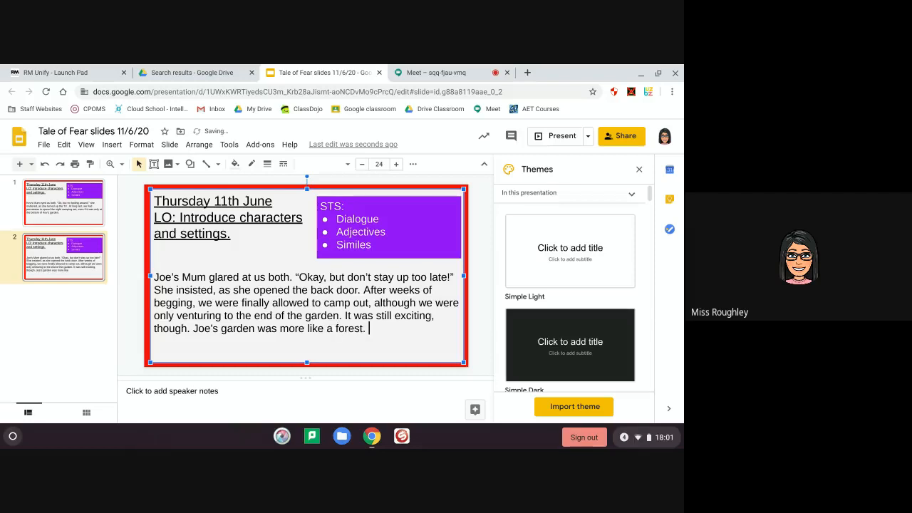
pyautogui.write('T')
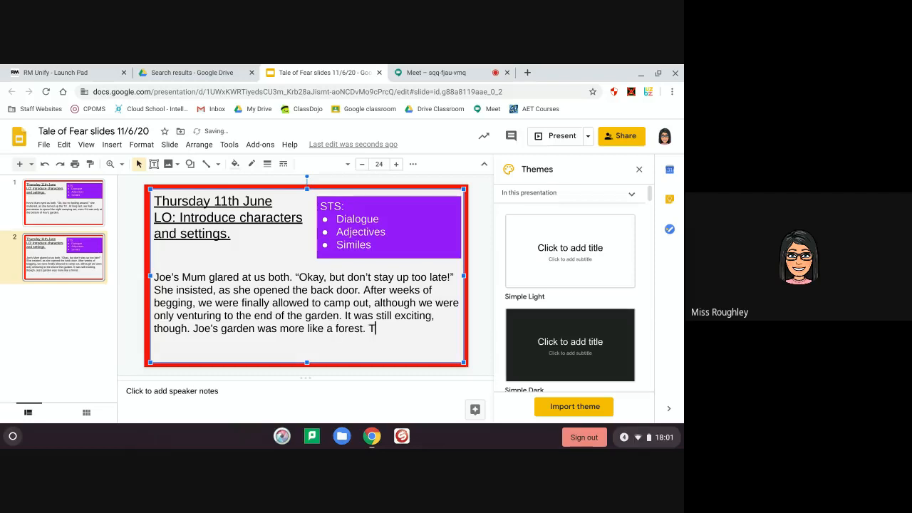
pyautogui.write('rees stood')
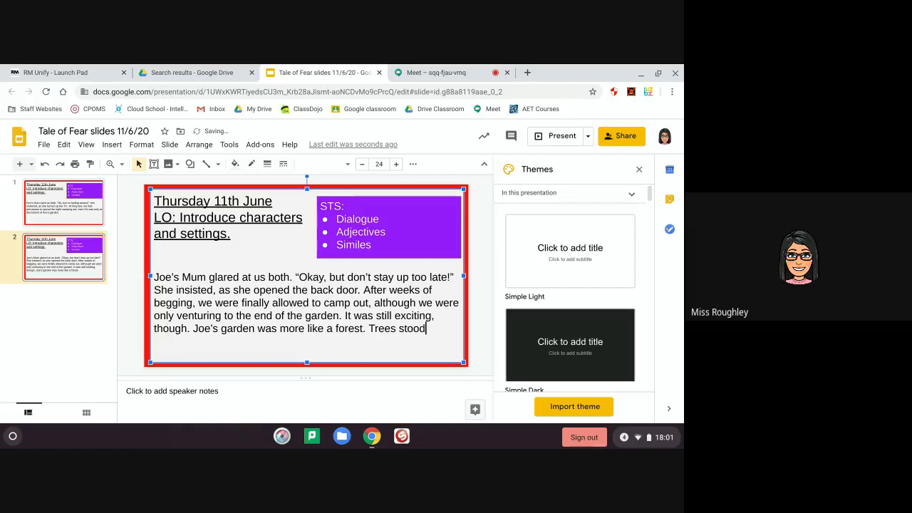
pyautogui.write('as')
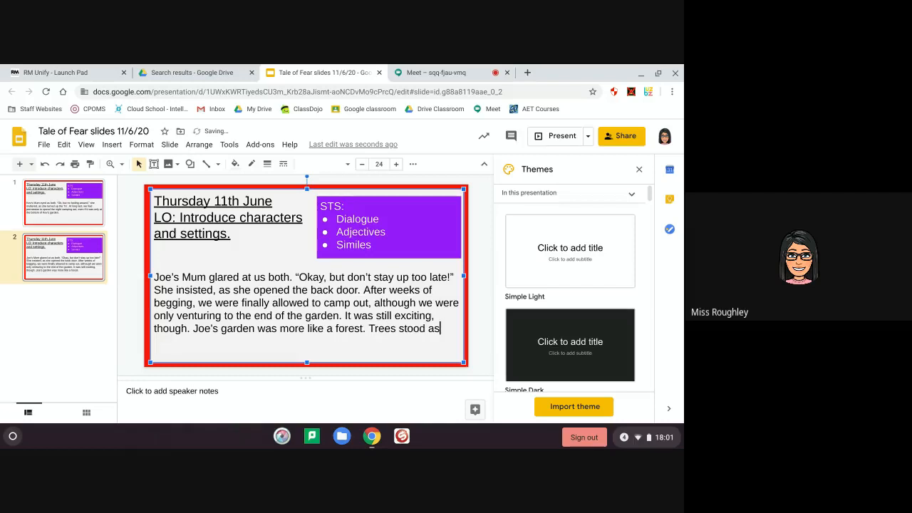
pyautogui.write('tall as')
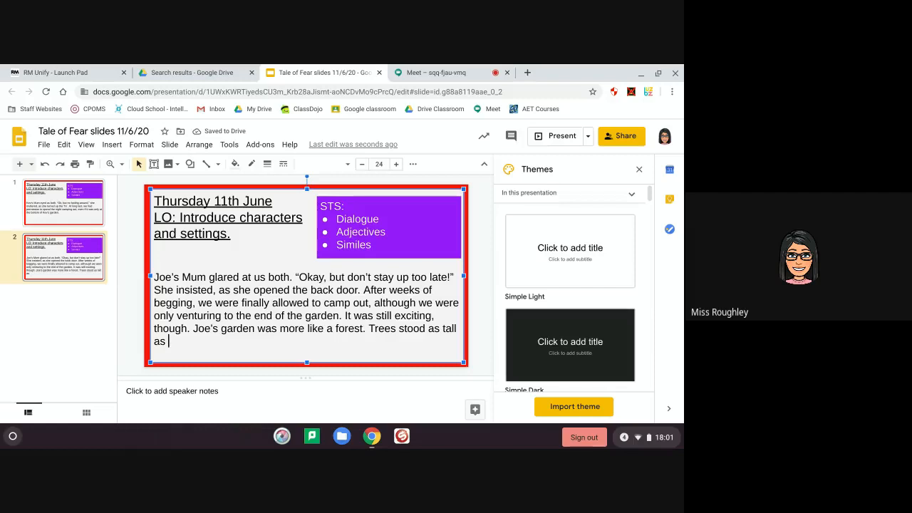
pyautogui.write('skyscrapers')
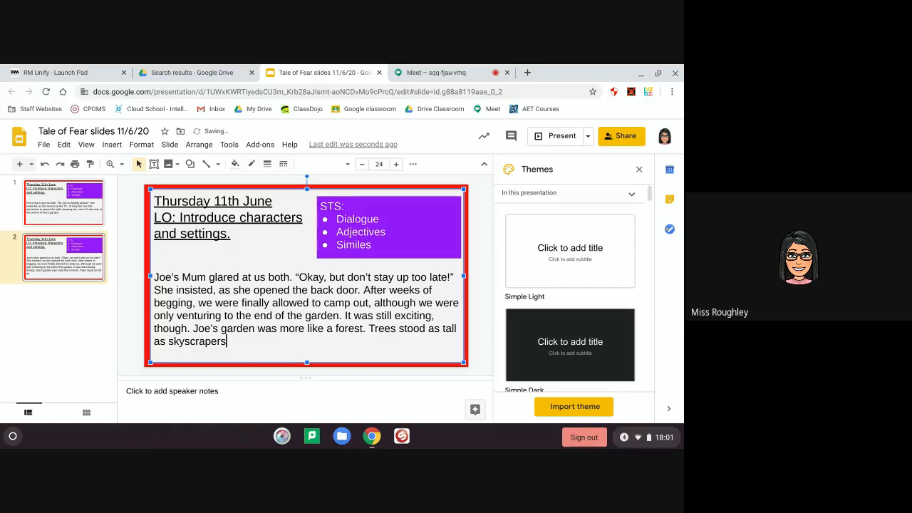
pyautogui.write('". "')
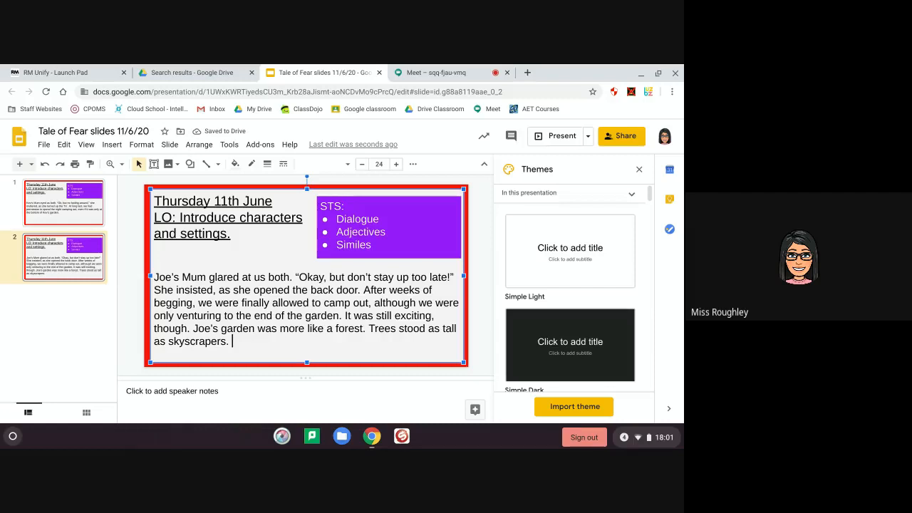
# - Type 'The leaves were a bronze colour.', correcting the misspelled 'bronze'
pyautogui.write('The leaves')
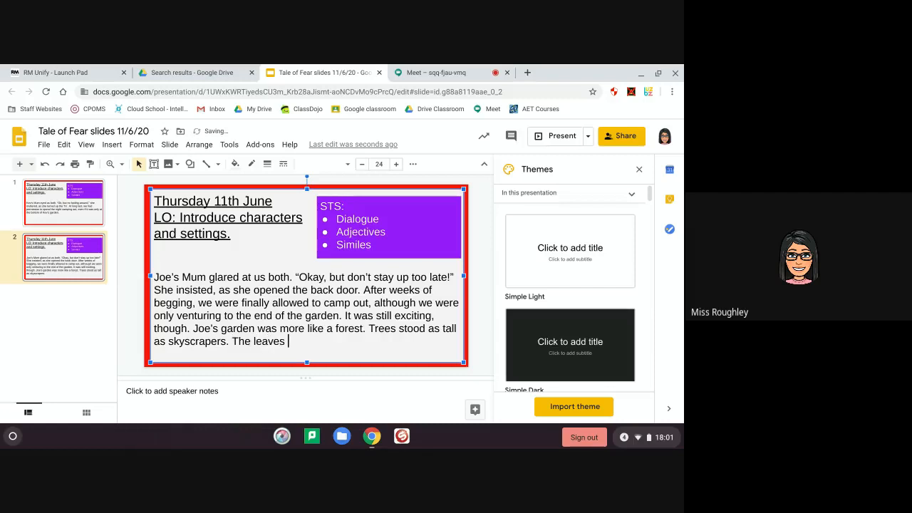
pyautogui.write('were a')
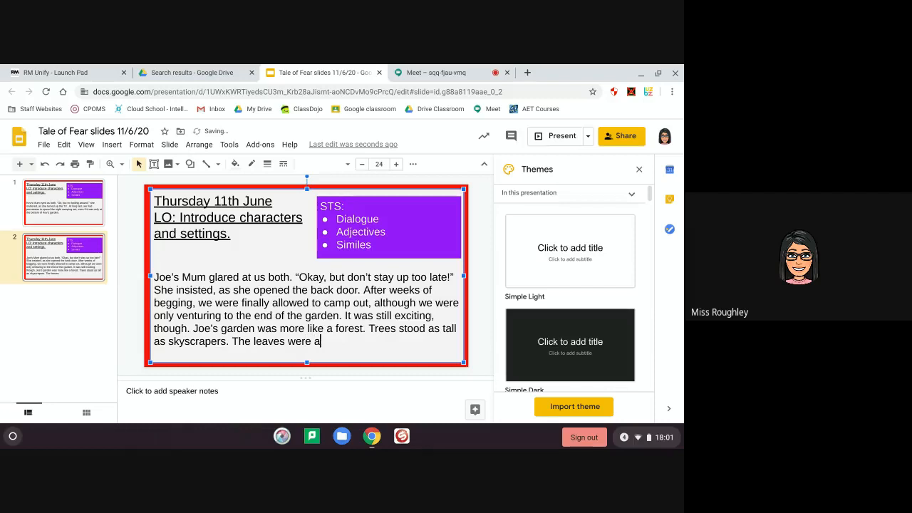
pyautogui.write('bron')
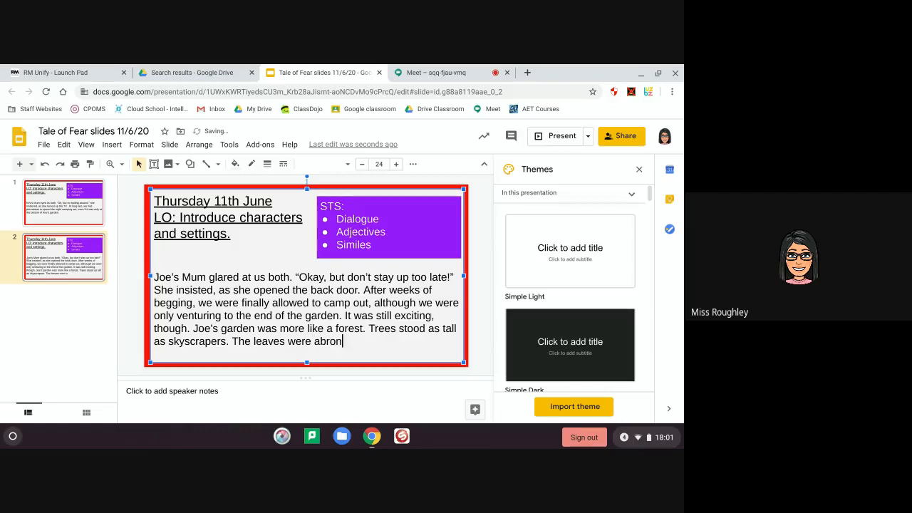
pyautogui.press('Backspace')
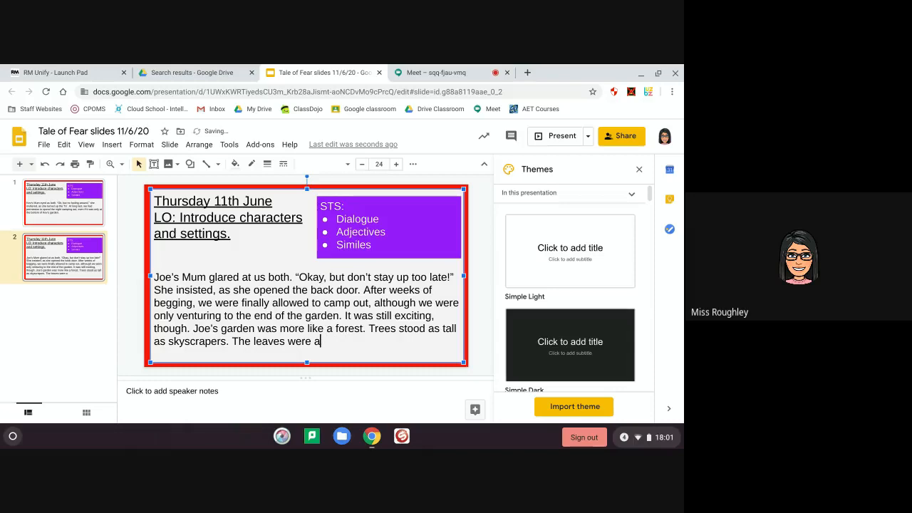
pyautogui.write('brzone')
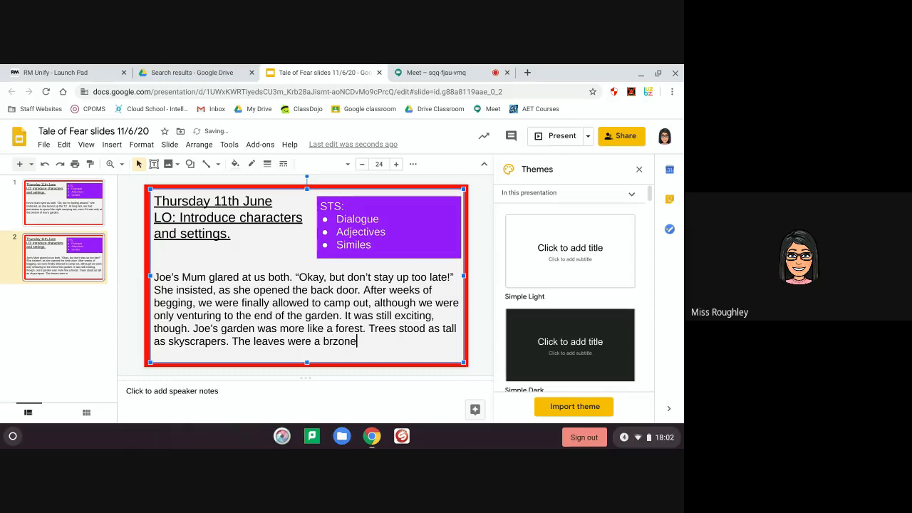
pyautogui.write('bronze')
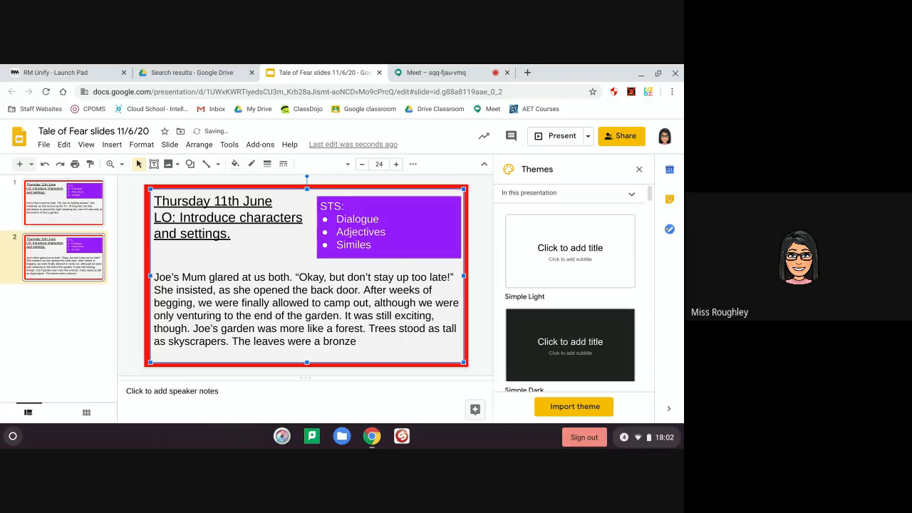
pyautogui.write('colour.')
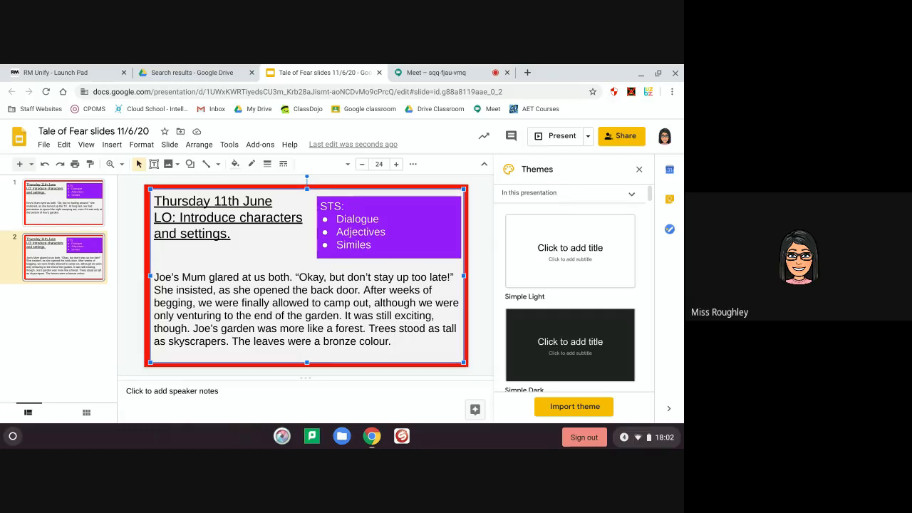
# - Type 'When I stood on them they made a crunching sound like crisps.' at the paragraph end
pyautogui.write('When I stood on them')
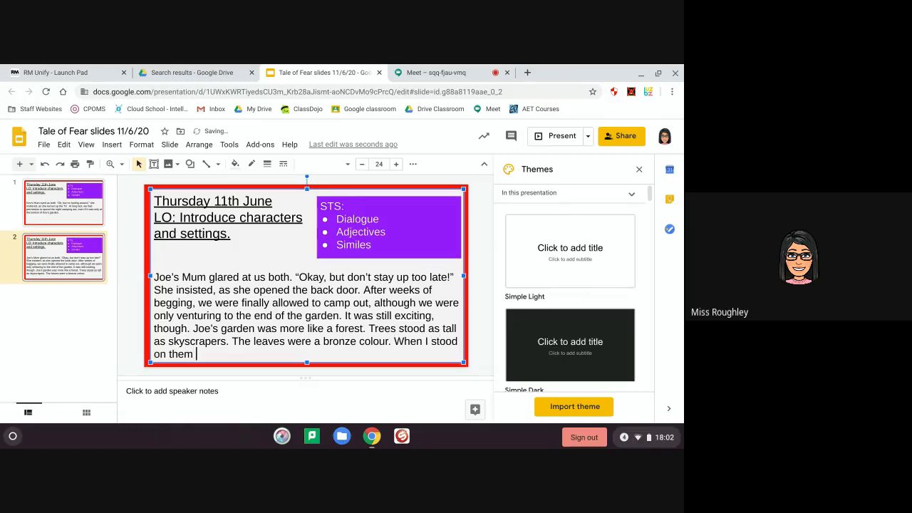
pyautogui.write('they')
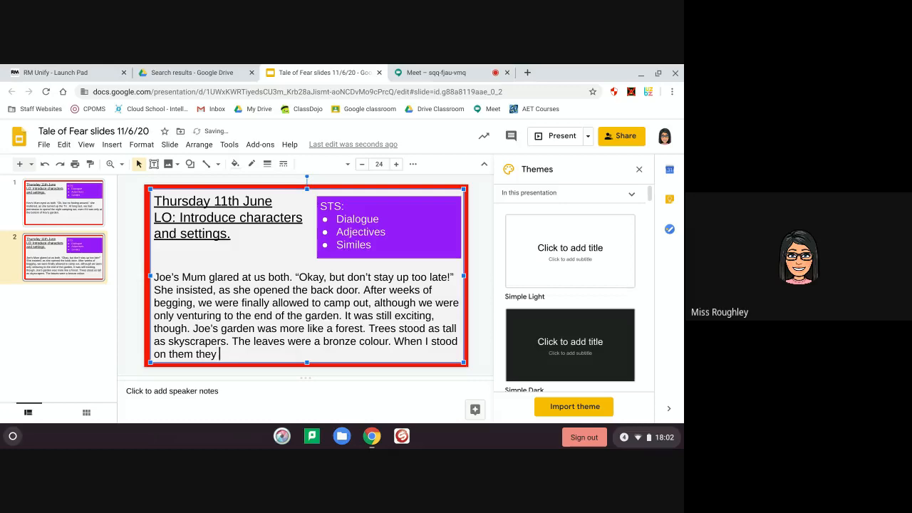
pyautogui.write('made a cru')
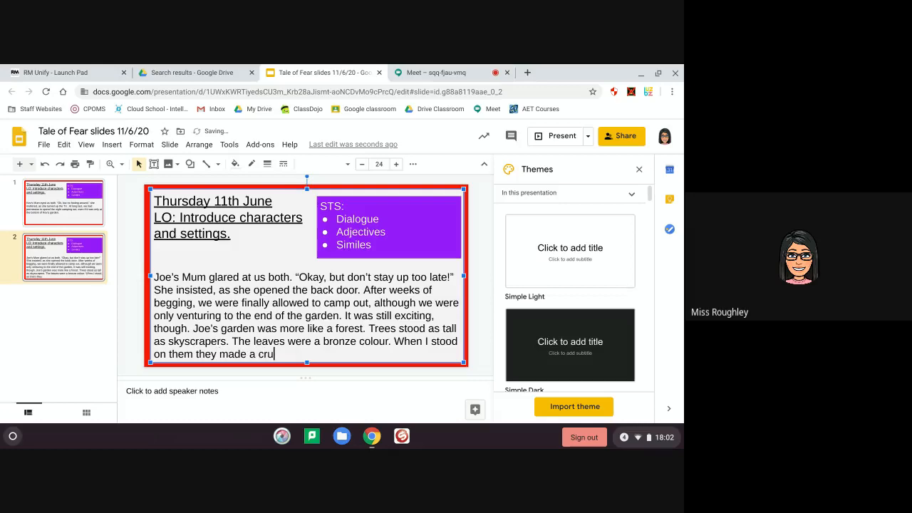
pyautogui.write('nching sound')
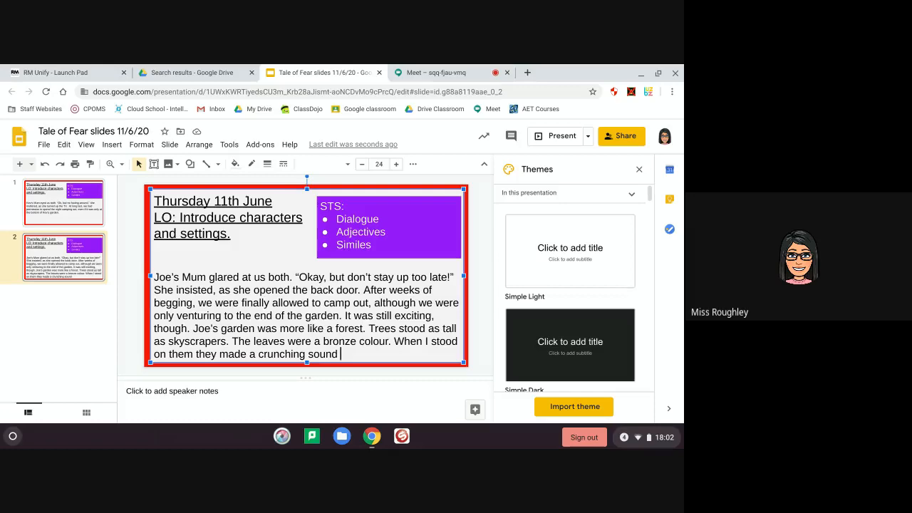
pyautogui.write('like')
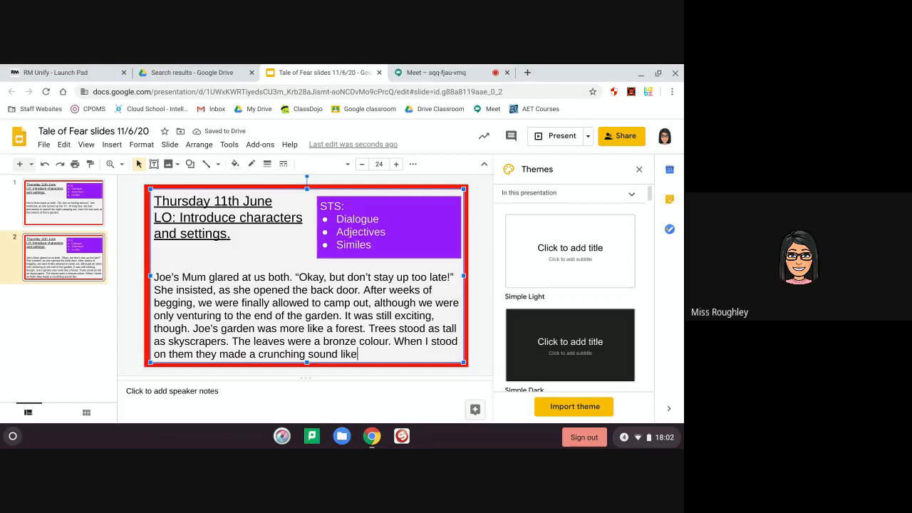
pyautogui.write('crisps')
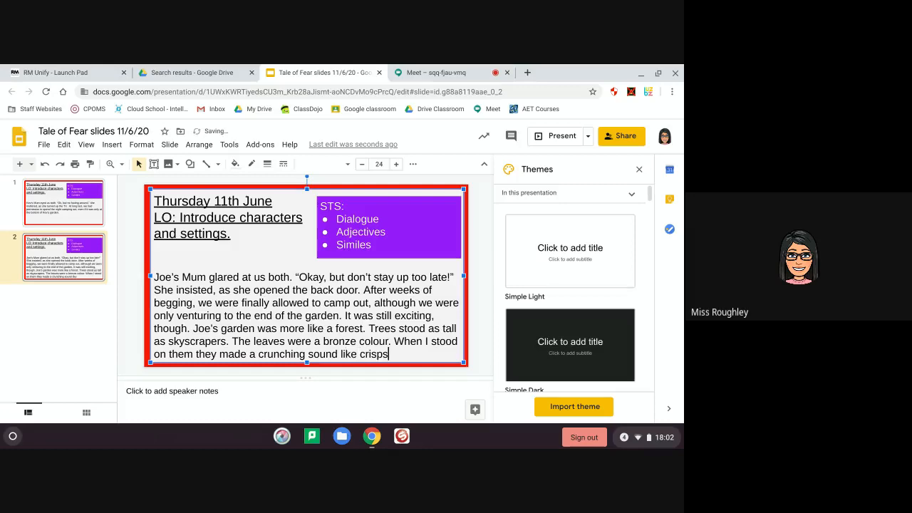
pyautogui.write('.')
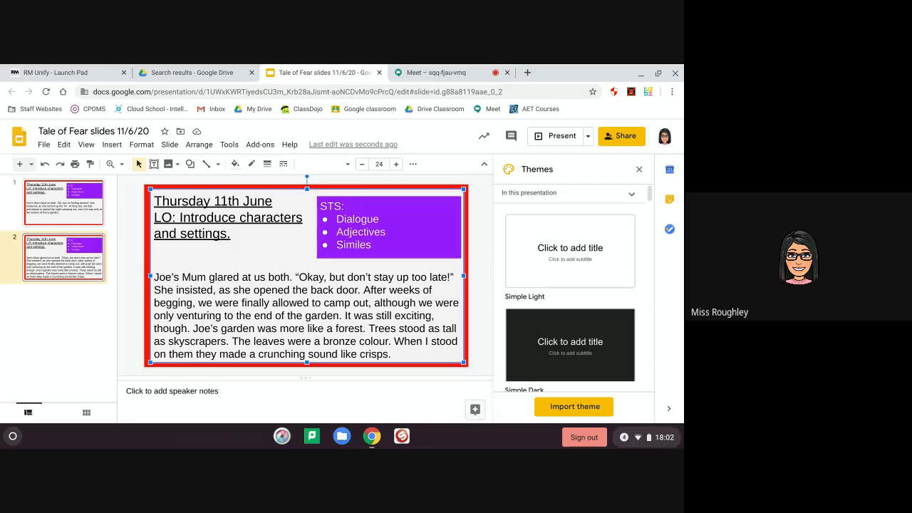
# - Insert a comma after 'When I stood on them' in the last sentence
pyautogui.click(391, 354)
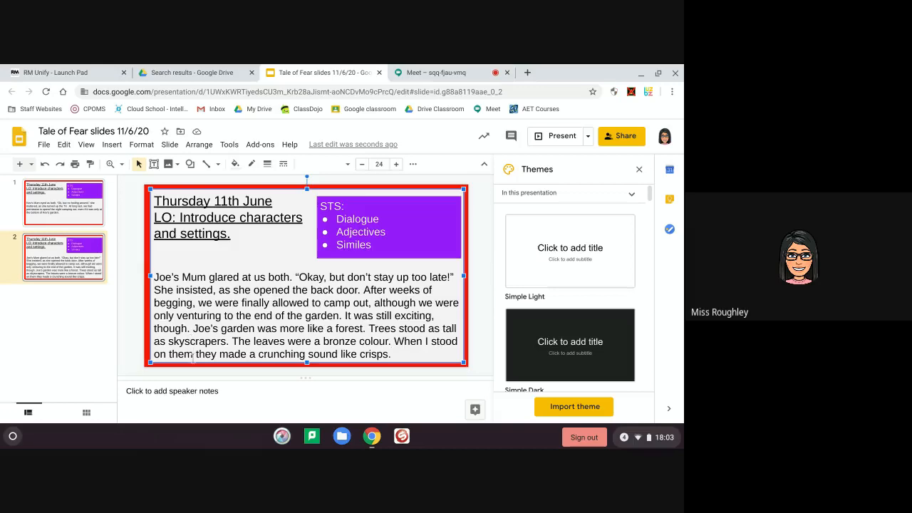
pyautogui.write(',')
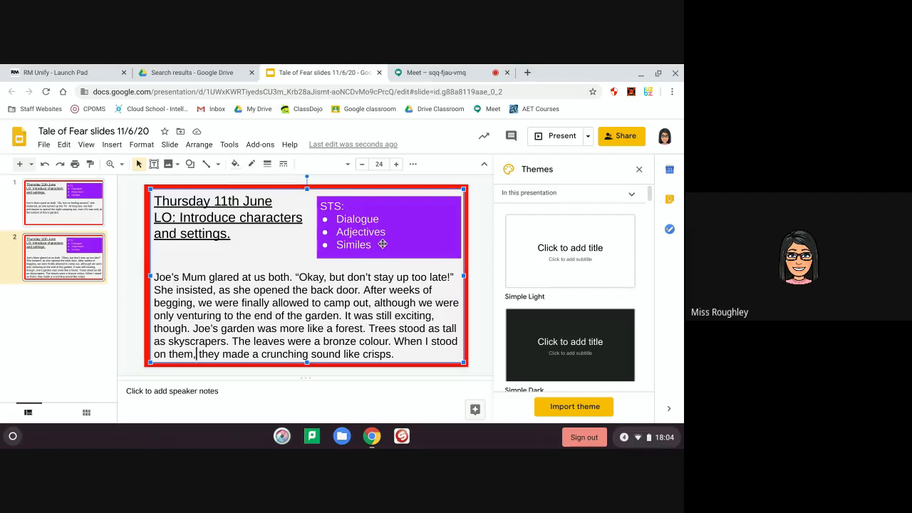
pyautogui.moveTo(364, 251)
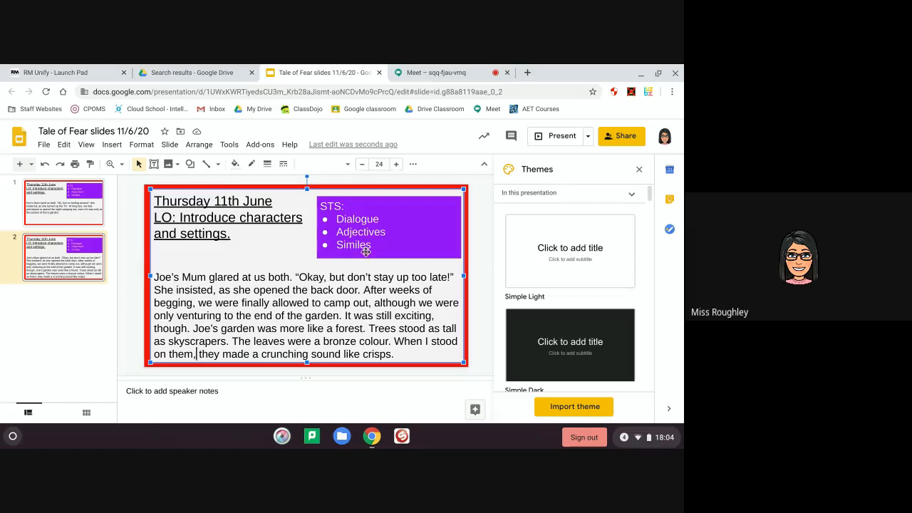